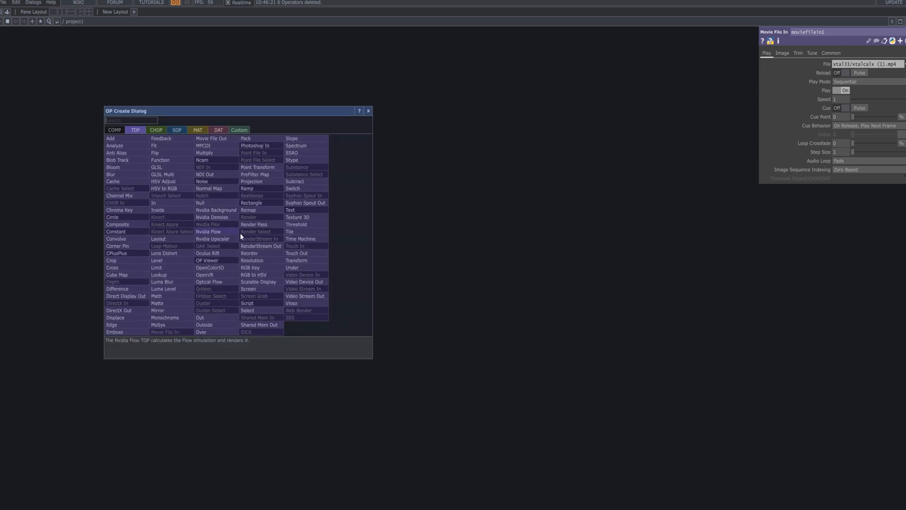
mouse_move(142, 125)
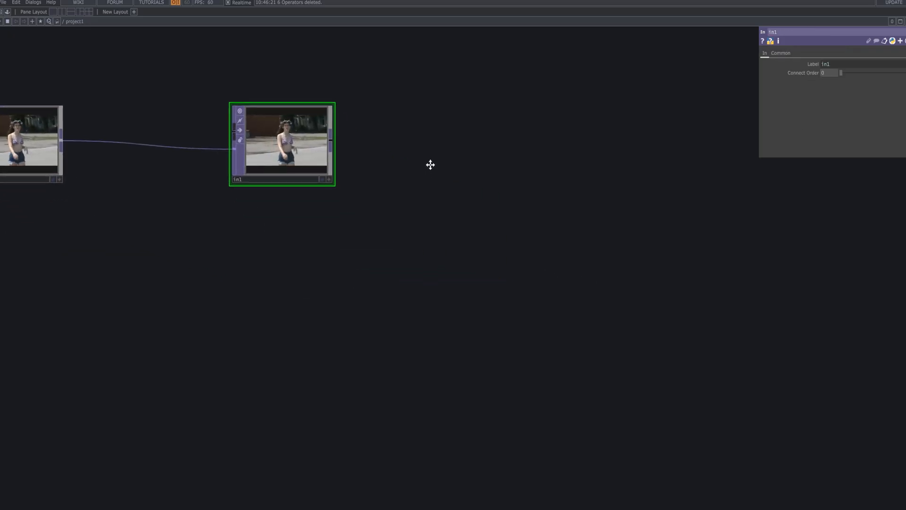
Pan the network so moviefilein1 and in1 are both fully visible.
left_click_drag(282, 143, 114, 111)
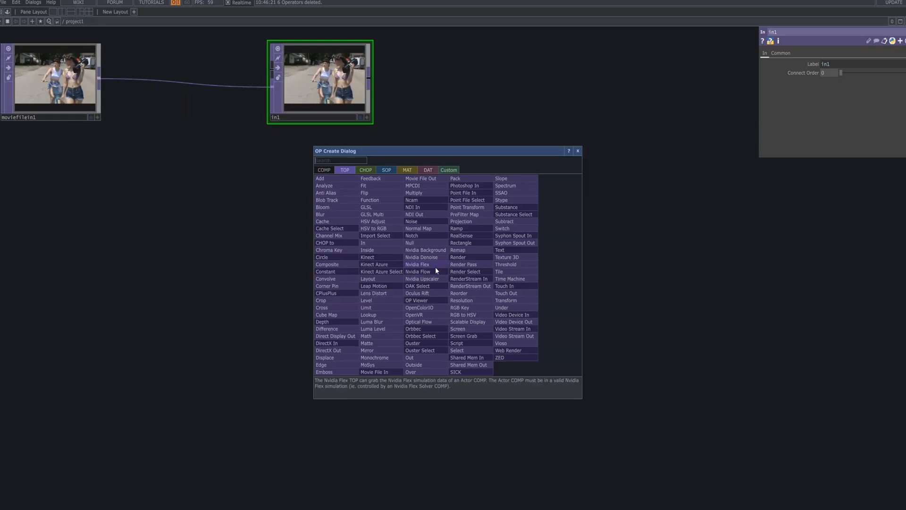
Place noise1 from a Noise search and bring up its Common resolution page.
type("n")
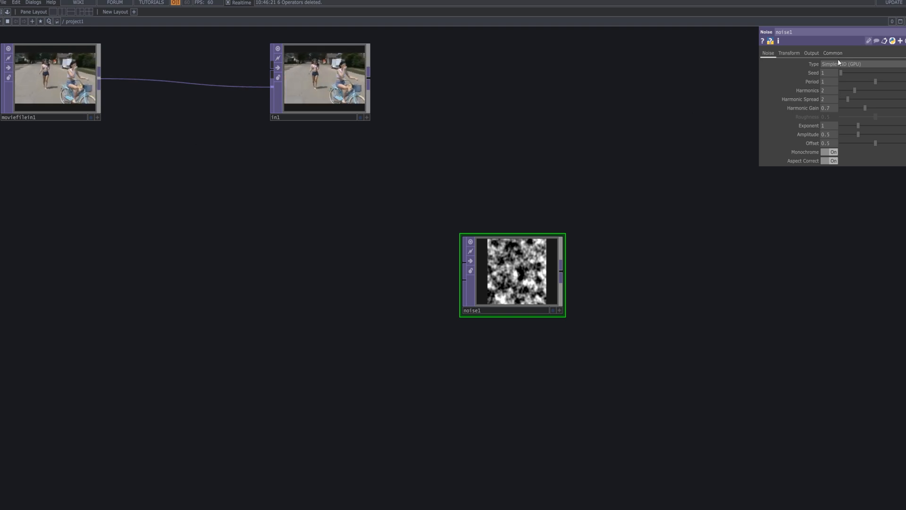
left_click(811, 52)
type("op('in1').")
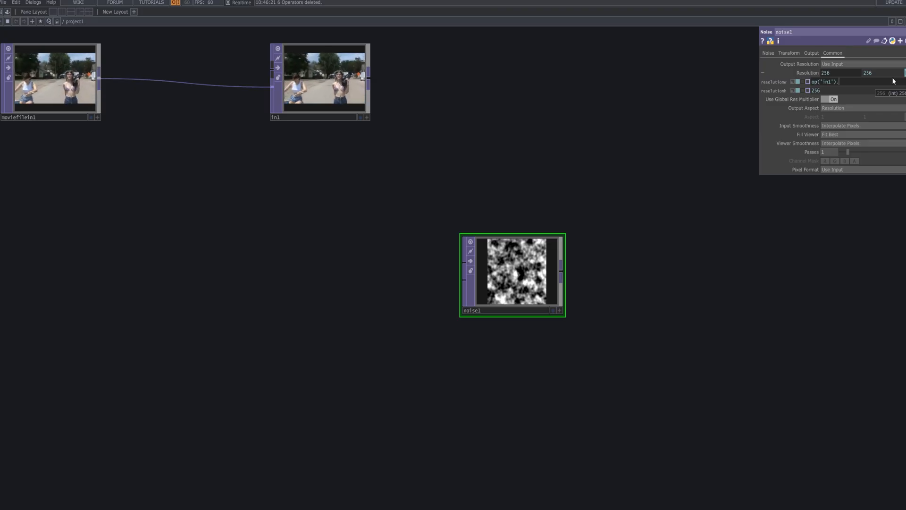
Link noise1's resolution to op('in1').width and op('in1').height, giving 3840×2160.
type("width")
left_click(856, 90)
type("op('in1').height")
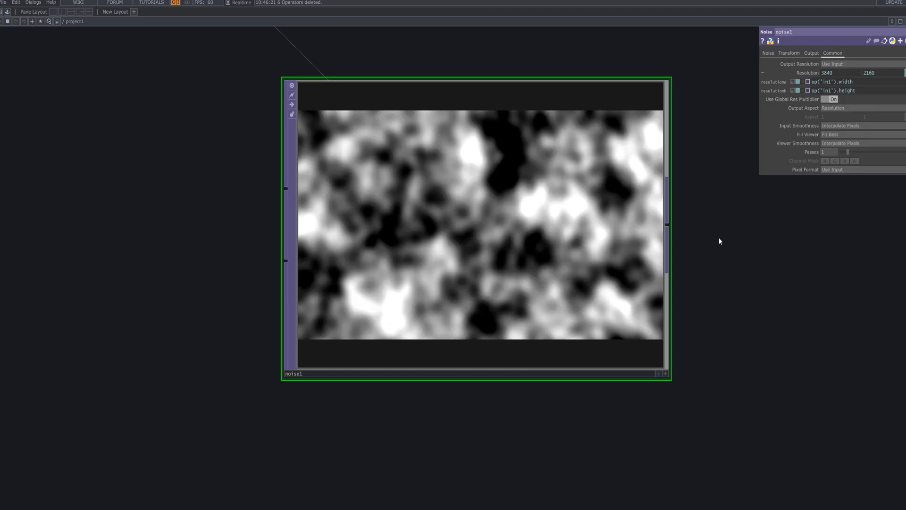
mouse_move(426, 159)
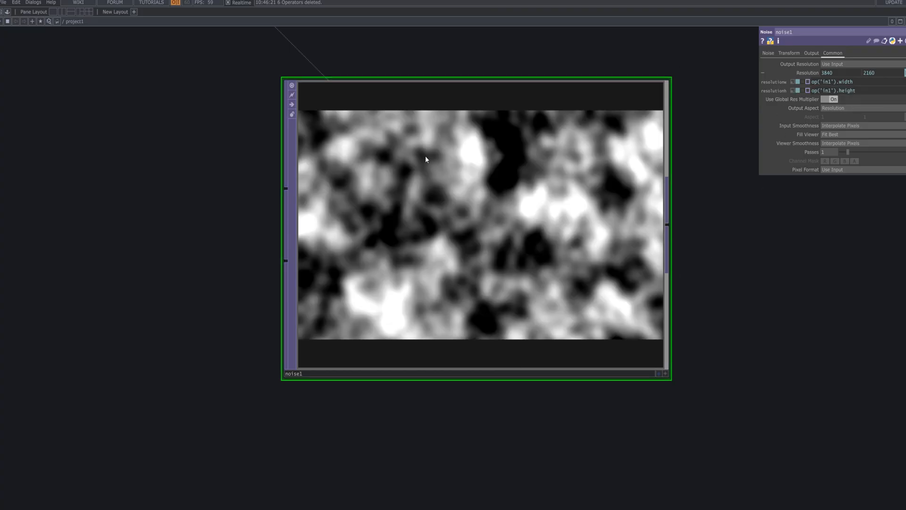
Set noise1 Seed 4249, Period 3, Harmonics 1, Harmonic Gain 0.86 and adjust Exponent.
left_click(767, 52)
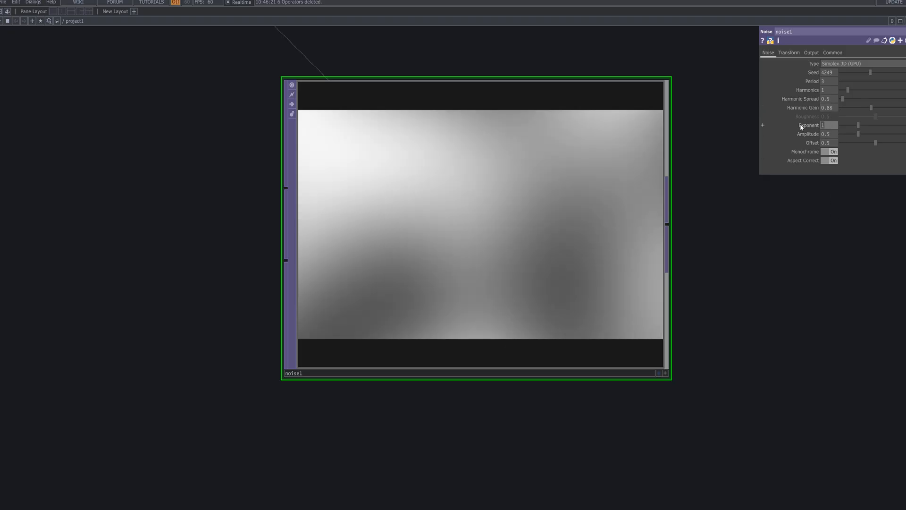
left_click(827, 125)
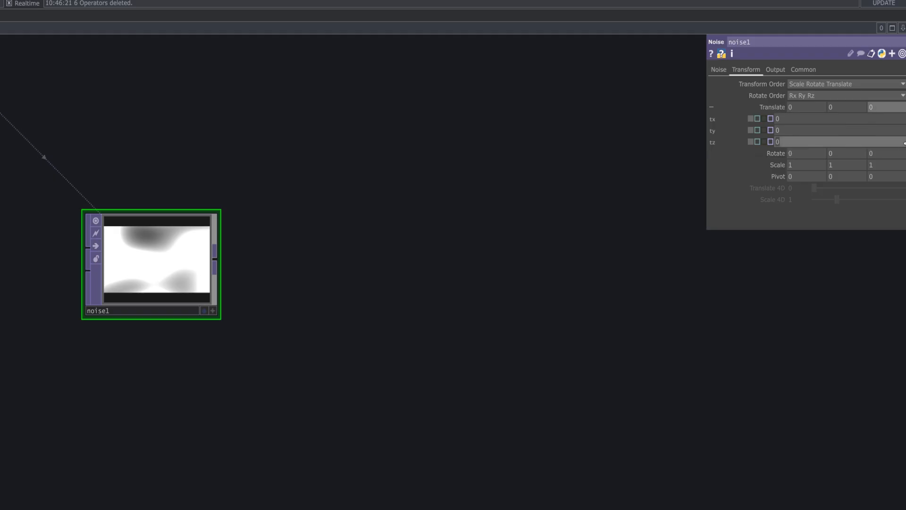
Drive noise1's tz with absTime.seconds*0.5 and review its Noise and Output pages.
type("as")
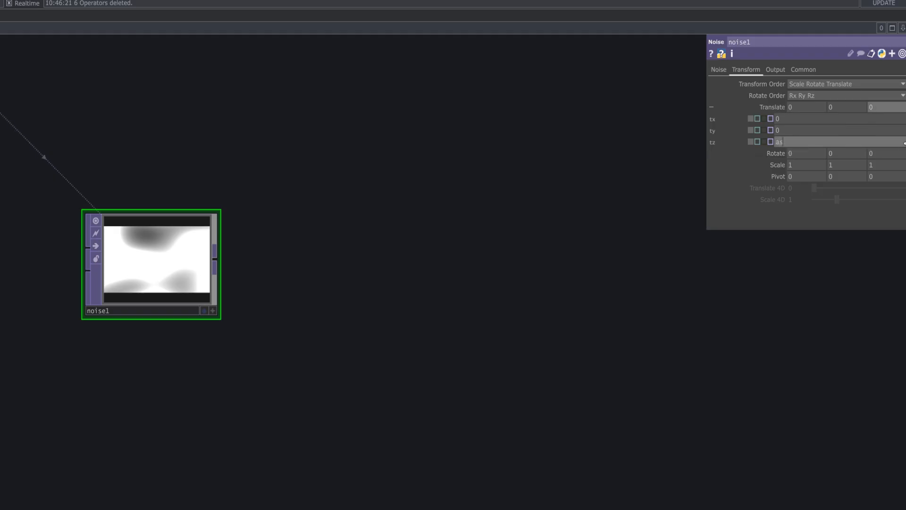
type("s")
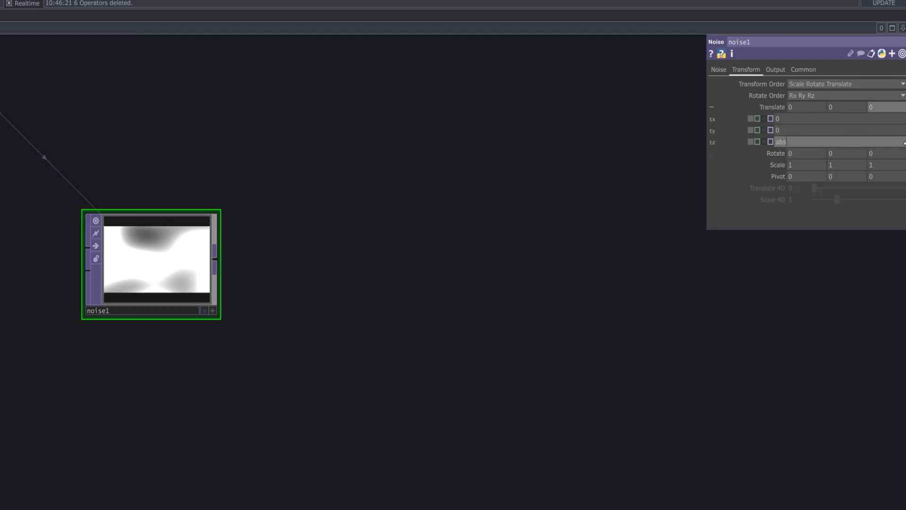
type("t")
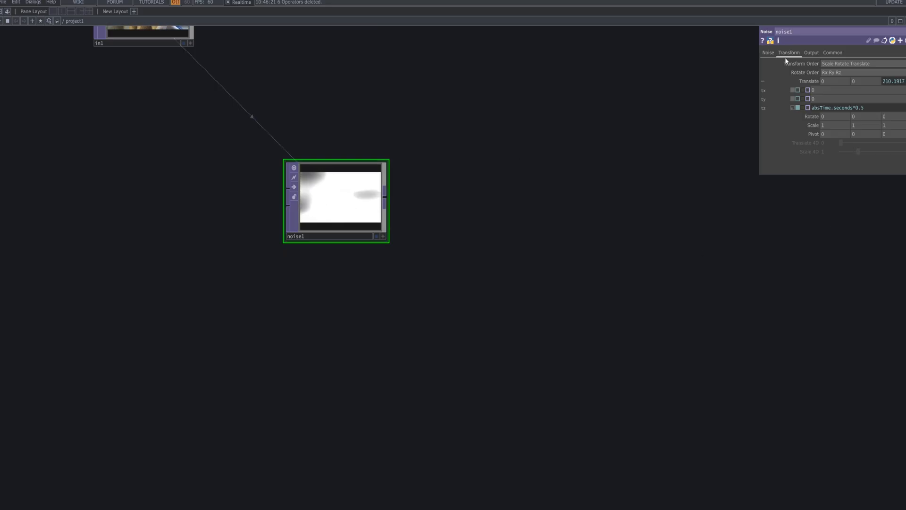
left_click(768, 53)
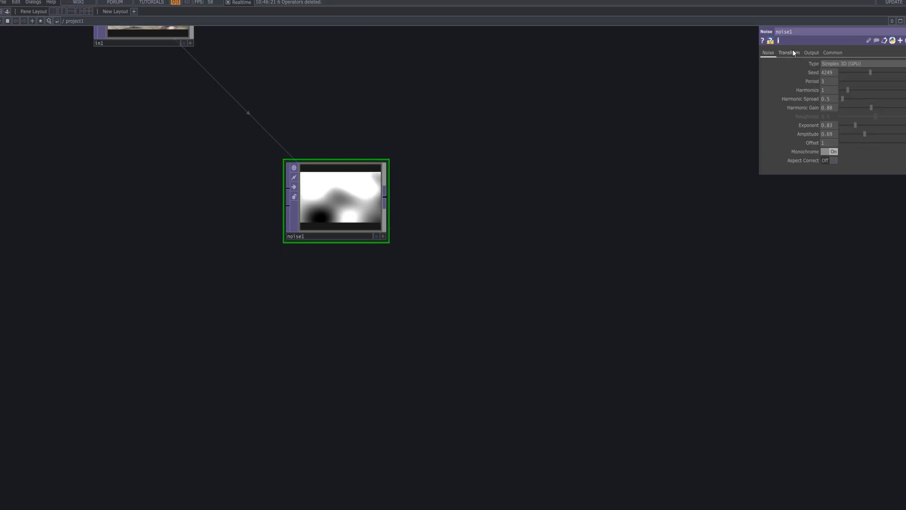
left_click(788, 52)
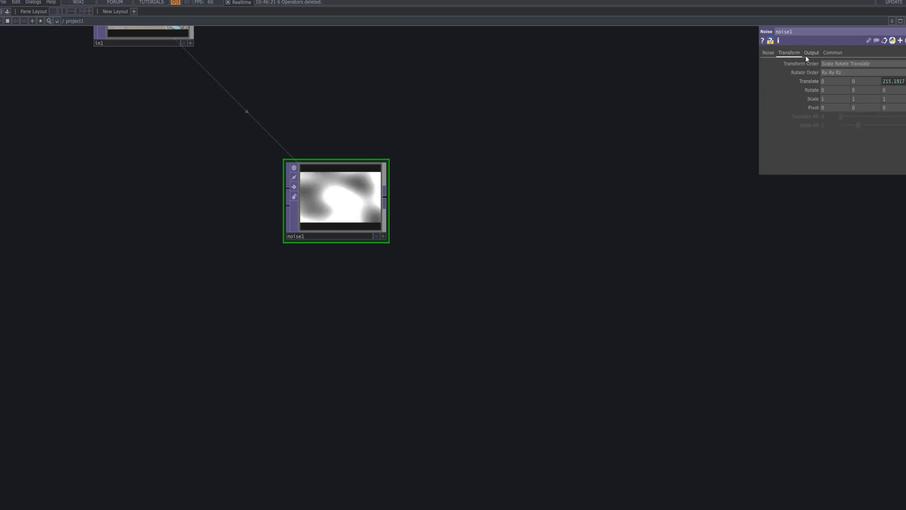
left_click(811, 53)
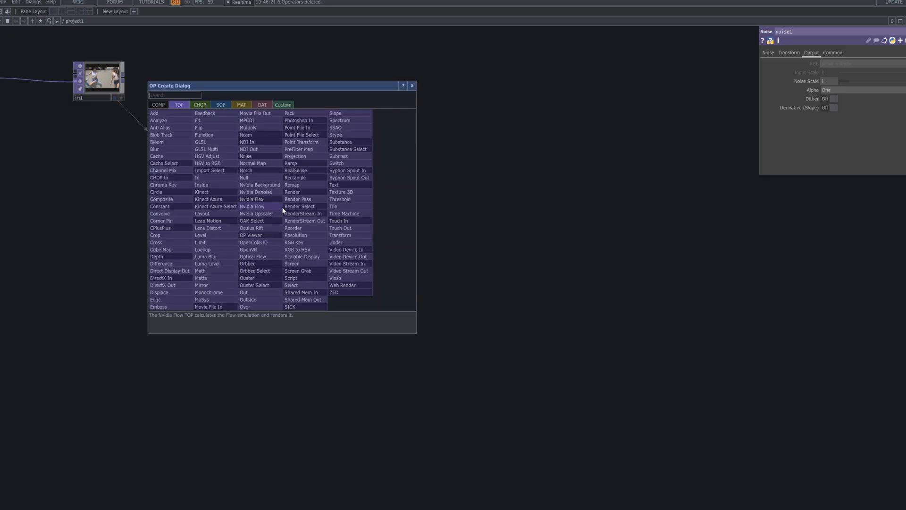
Add bloom1 from a 'b' search to follow noise1.
type("bl")
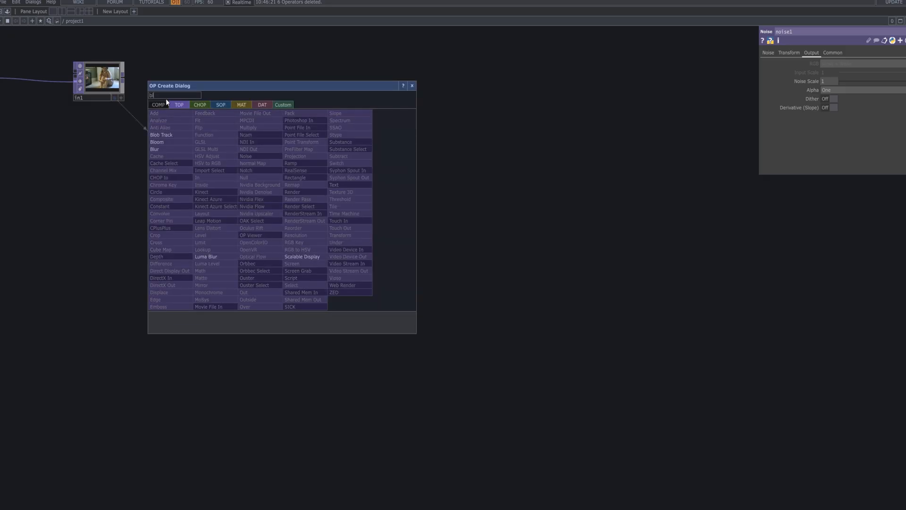
left_click(246, 156)
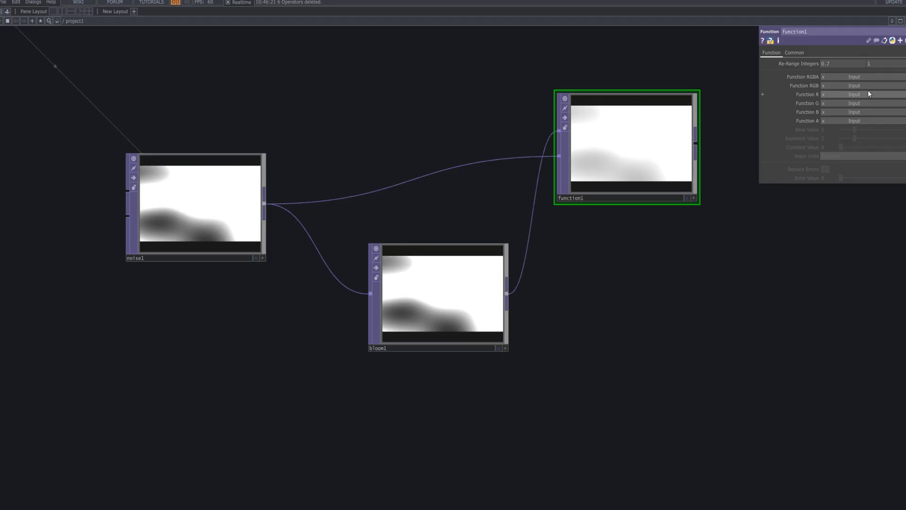
Set function1's RGB function to 'Input1 ^ Exponent' with Exponent Value 15.
left_click(854, 85)
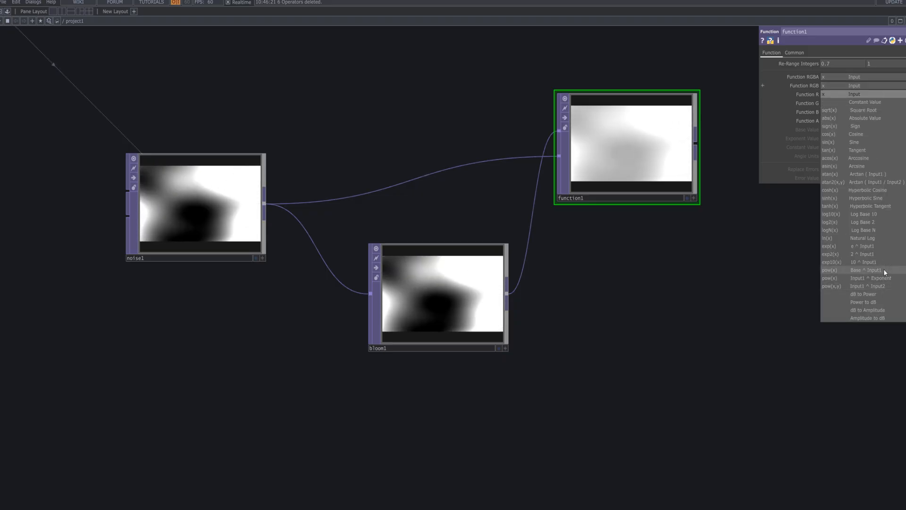
left_click(868, 278)
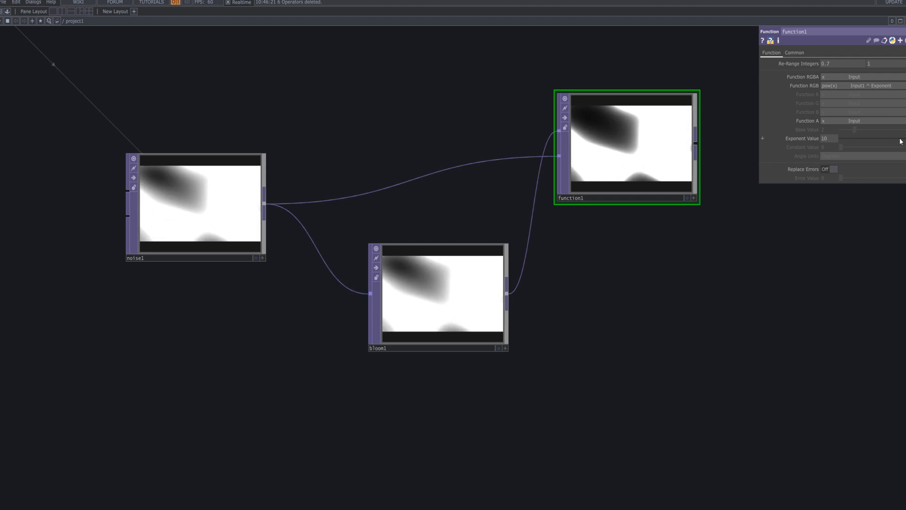
type("15")
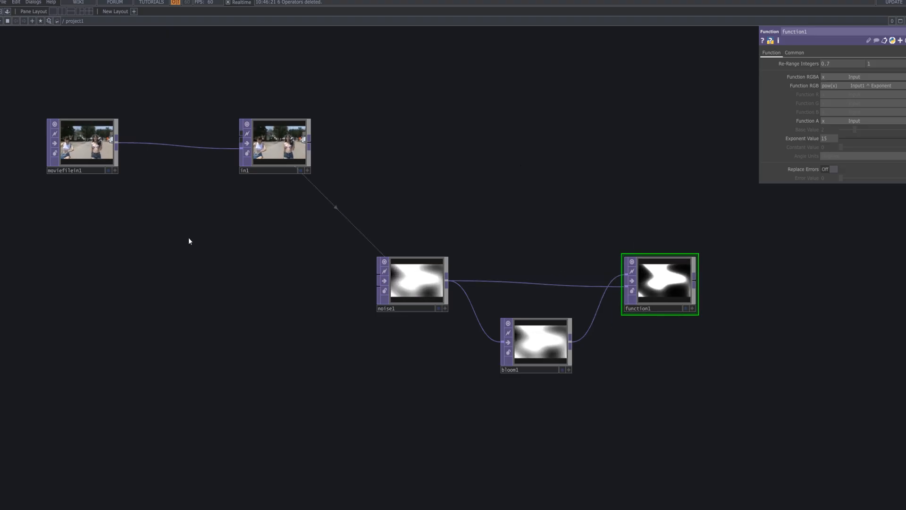
Inspect moviefilein1, then place add1 through an 'add' operator search.
left_click(83, 138)
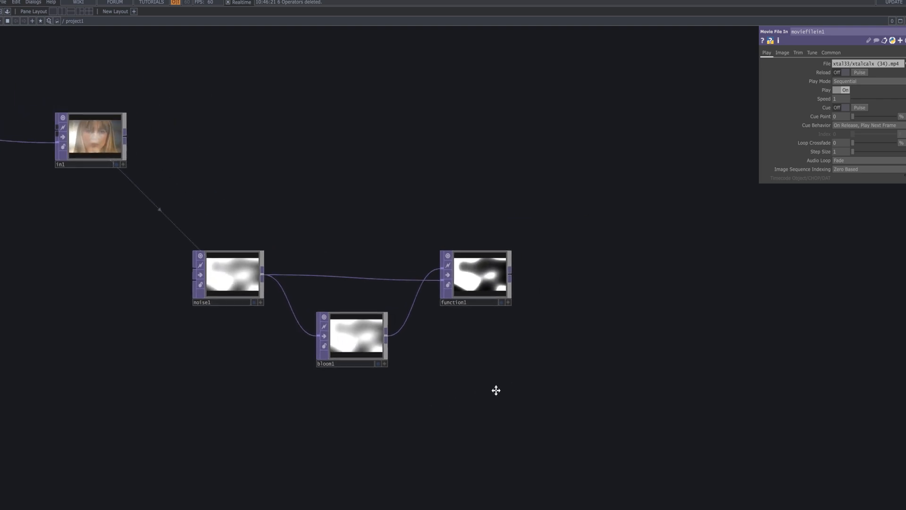
double_click(496, 390)
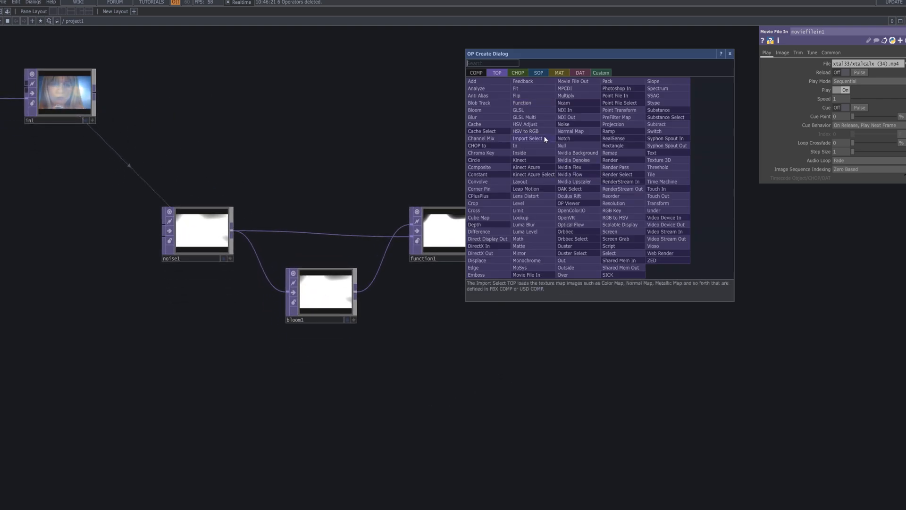
type("add")
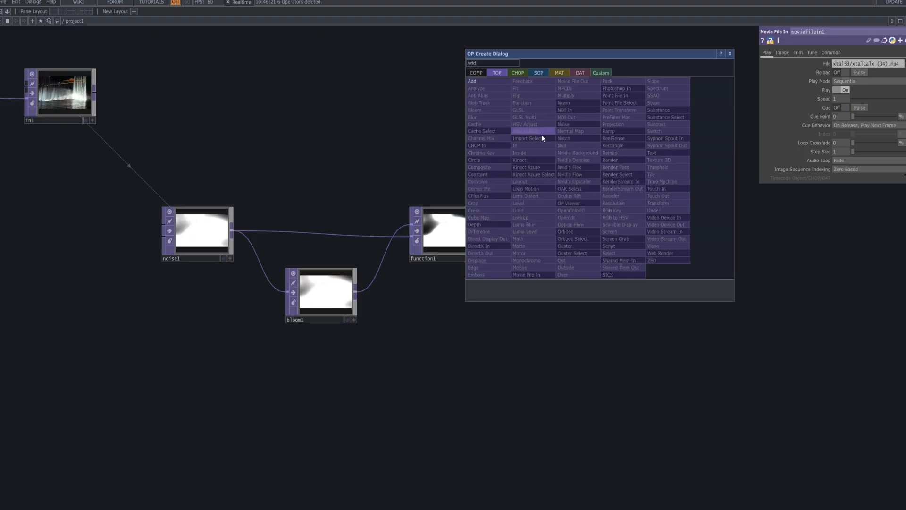
left_click(472, 80)
type("level")
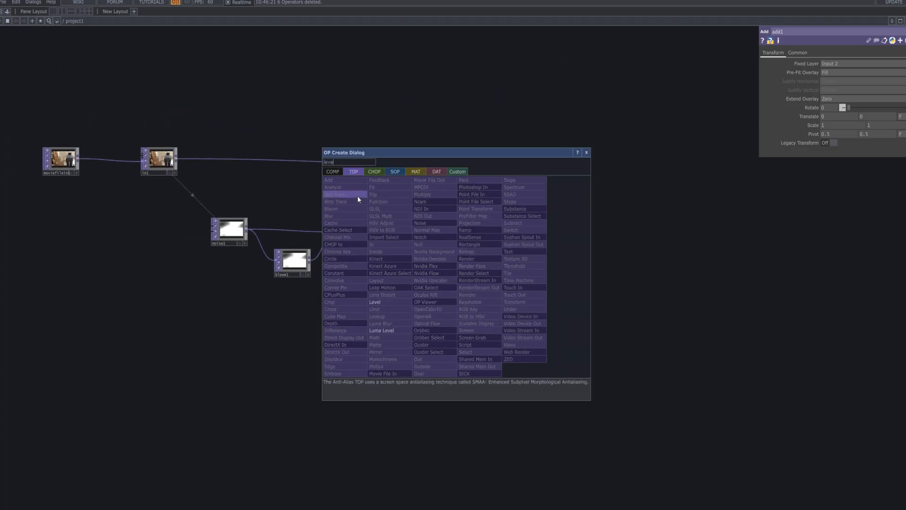
Place level1 after bloom1 with post Gamma 2 at 1.43 and Opacity 0.2.
left_click(375, 301)
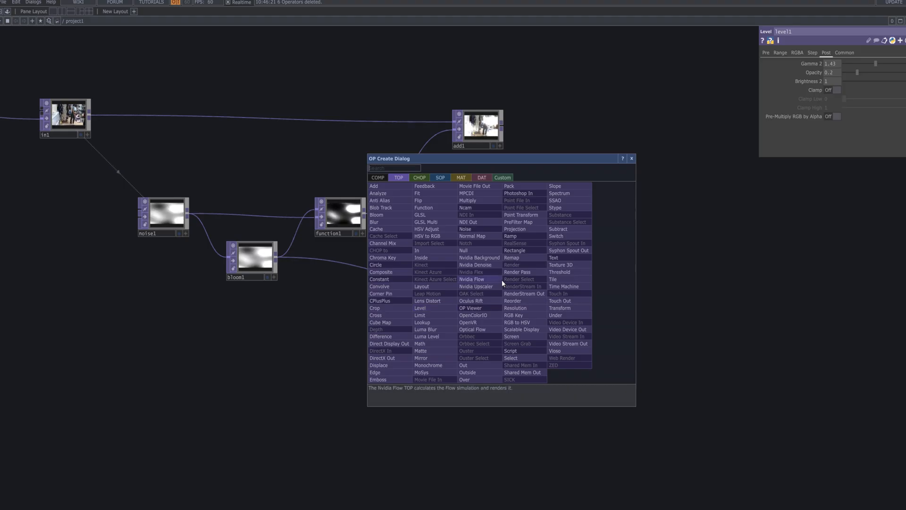
Add noise2 after level1 as Random (GPU) noise, seed 9999, amplitude 2.
type("r")
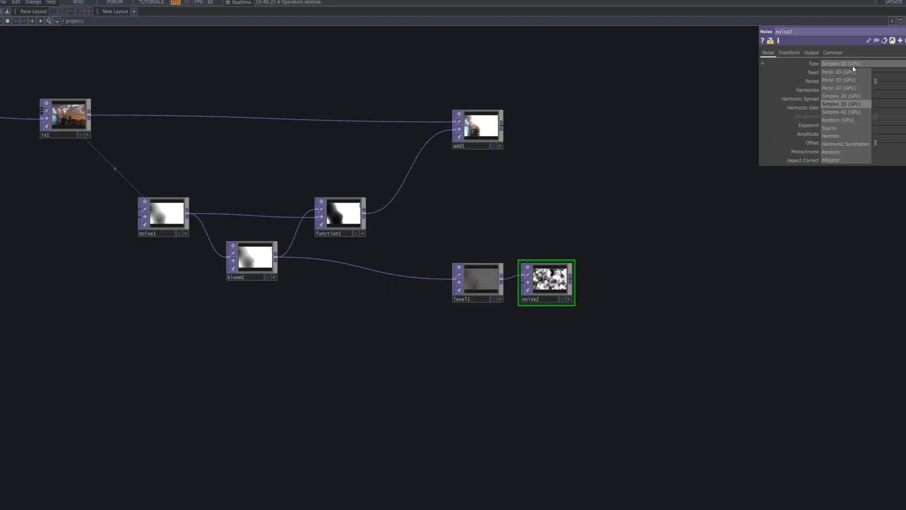
mouse_move(853, 153)
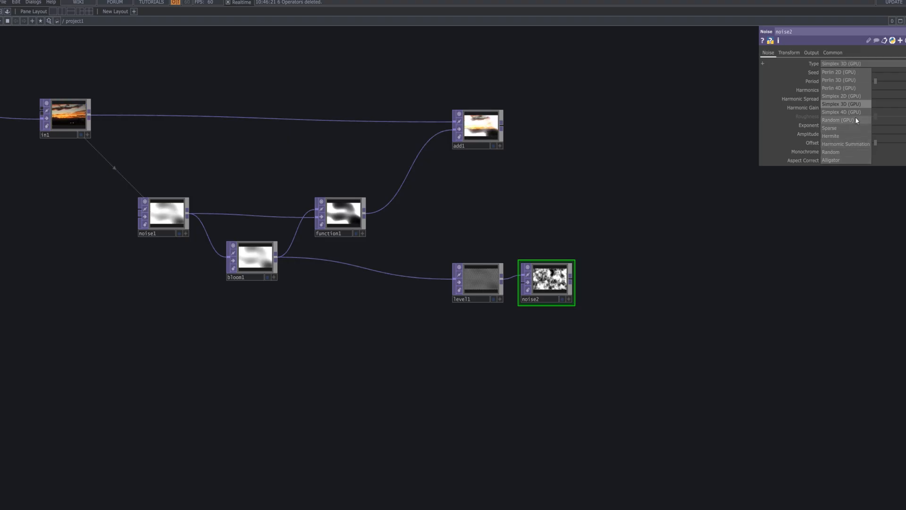
left_click(839, 119)
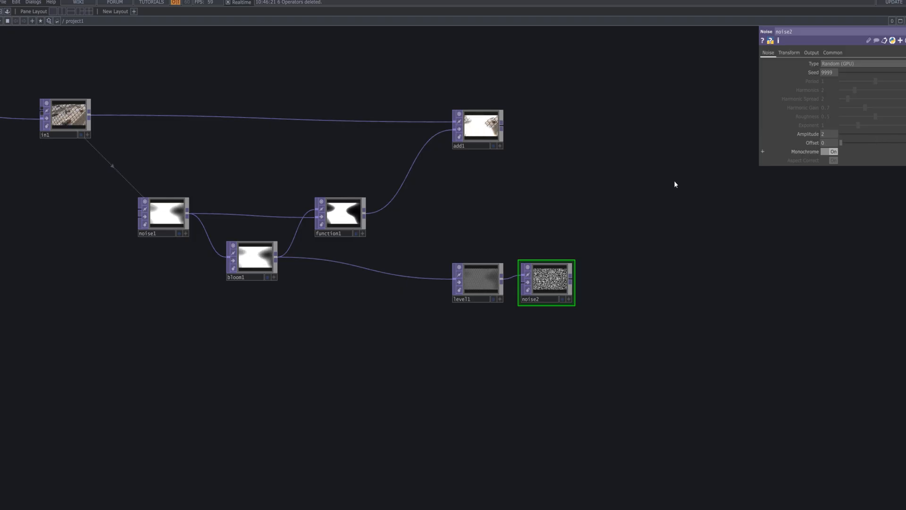
left_click(833, 151)
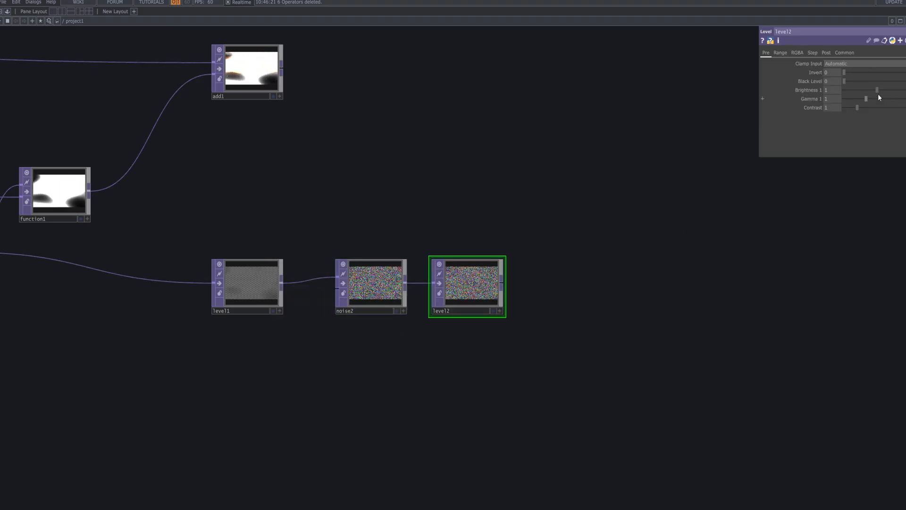
Give level2 brightness 2, gamma 0.64 and contrast 5, then view its Post settings.
triple_click(831, 89)
type("2")
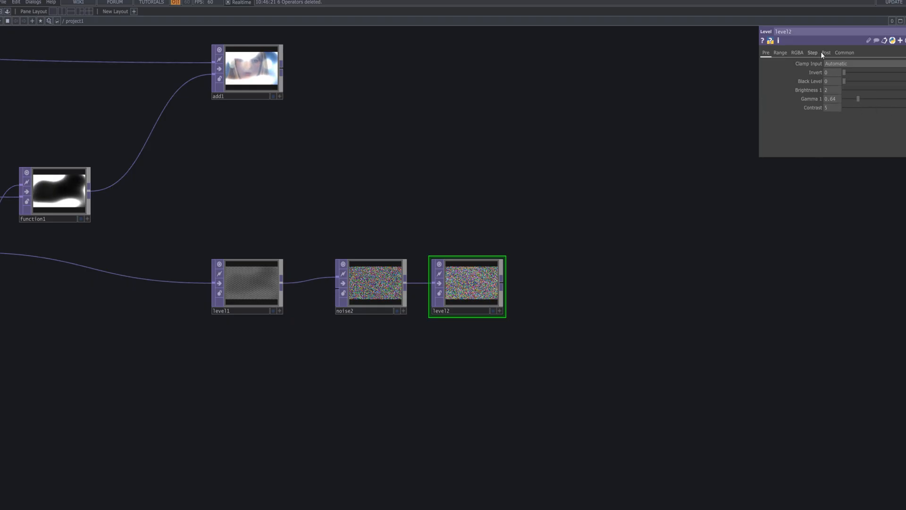
left_click(827, 52)
type("com")
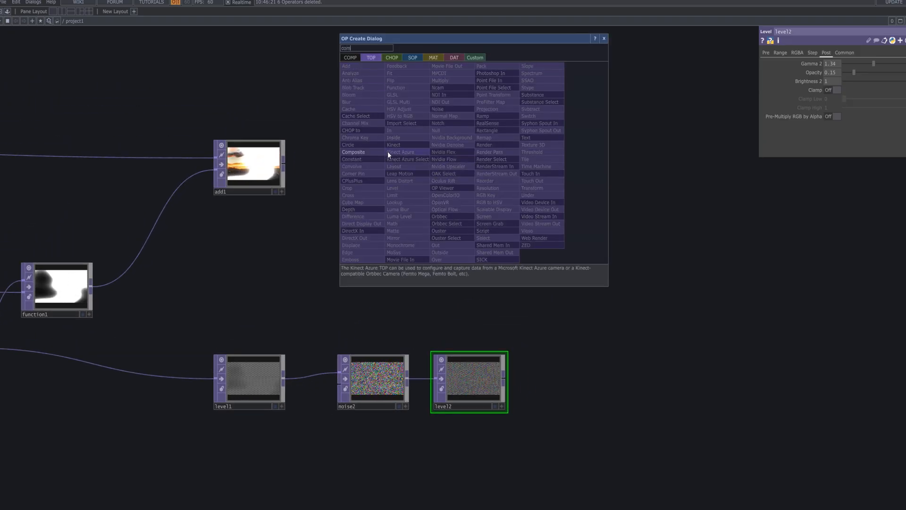
Add comp1 and add2, and paste a noise3–bloom2–function2 copy fed from in1.
left_click(353, 152)
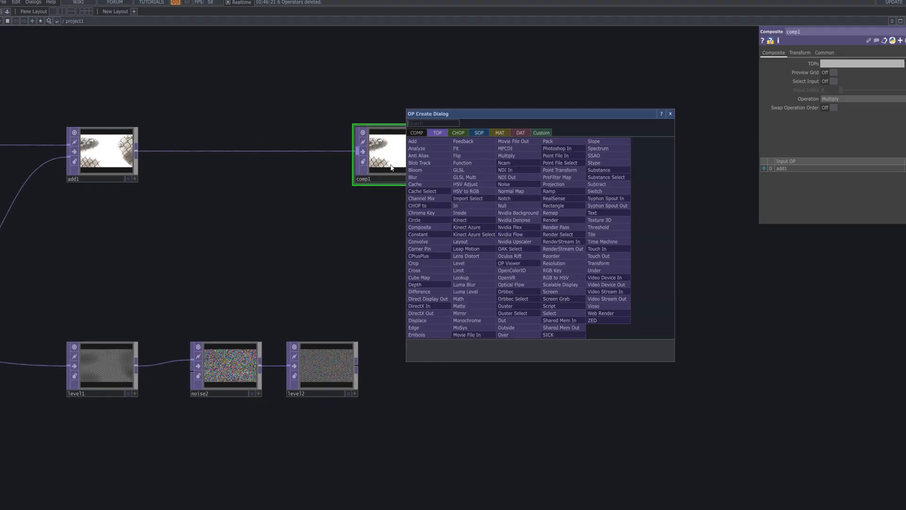
type("add")
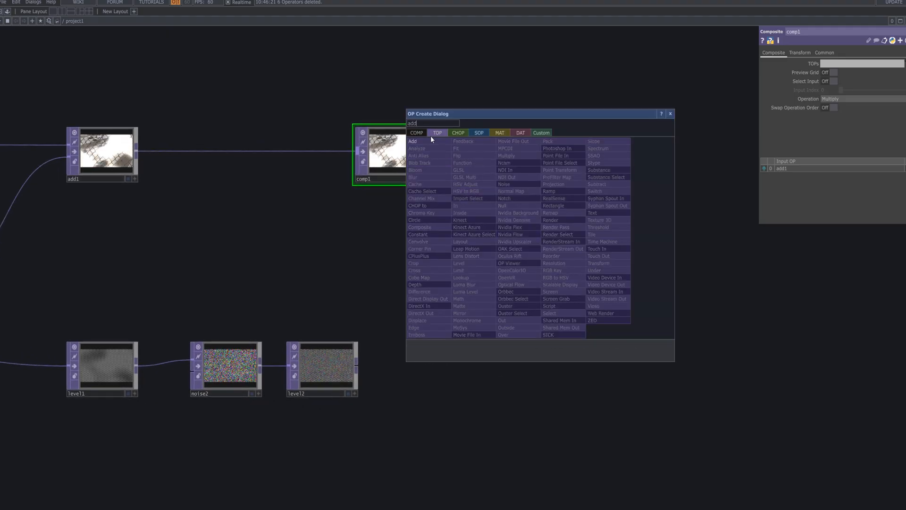
left_click(412, 141)
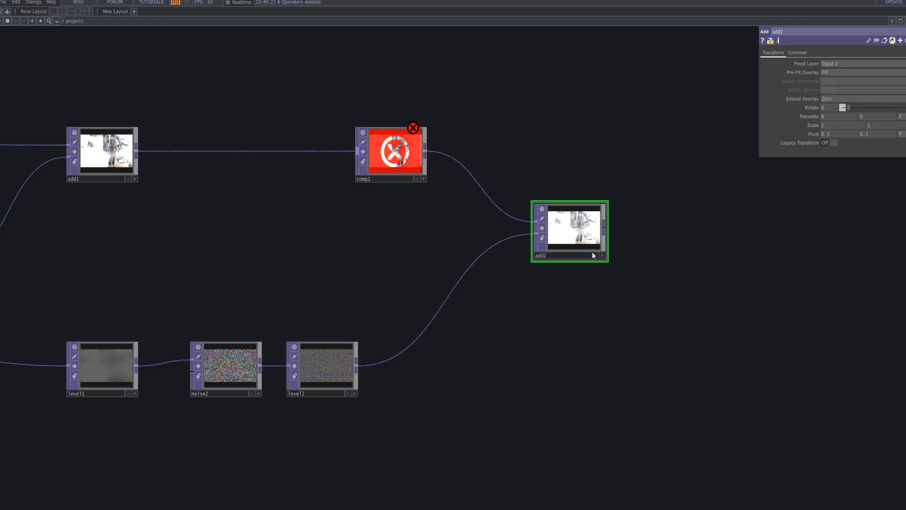
double_click(570, 231)
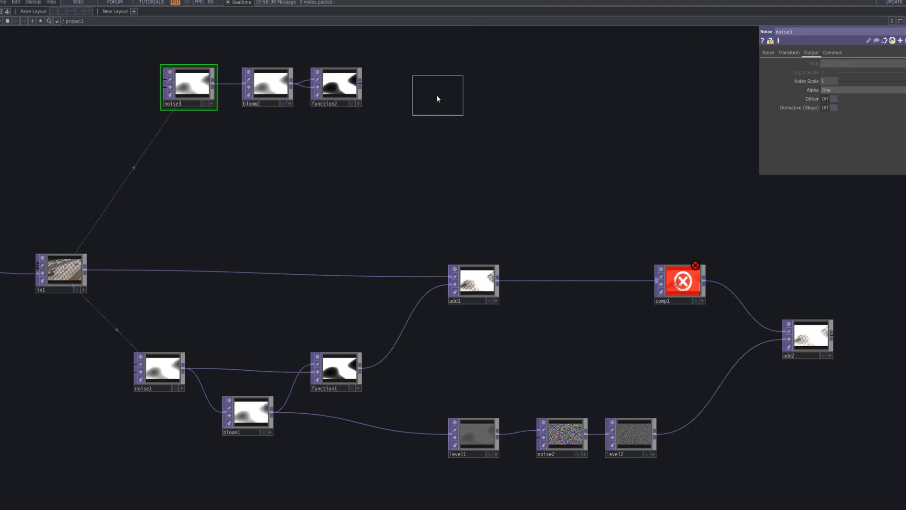
left_click(437, 95)
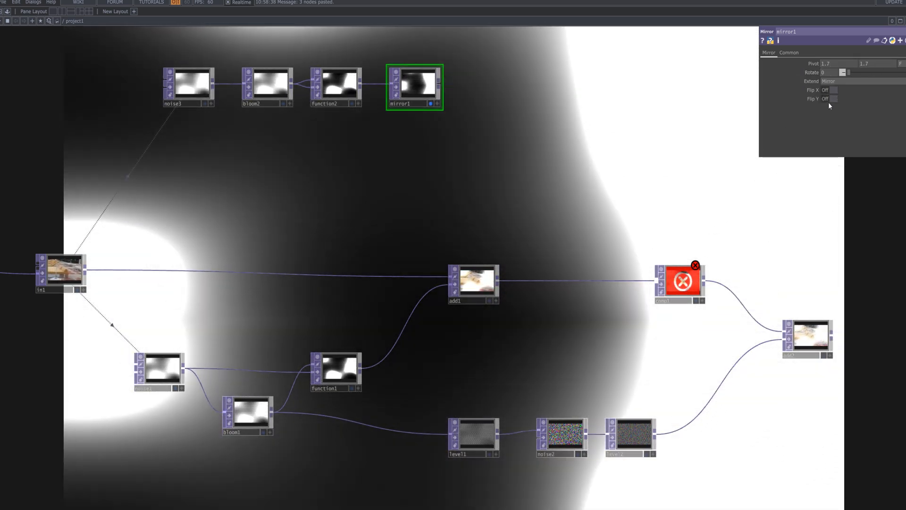
Set mirror1's Flip X to On so function2's output flips horizontally.
left_click(832, 90)
type("add")
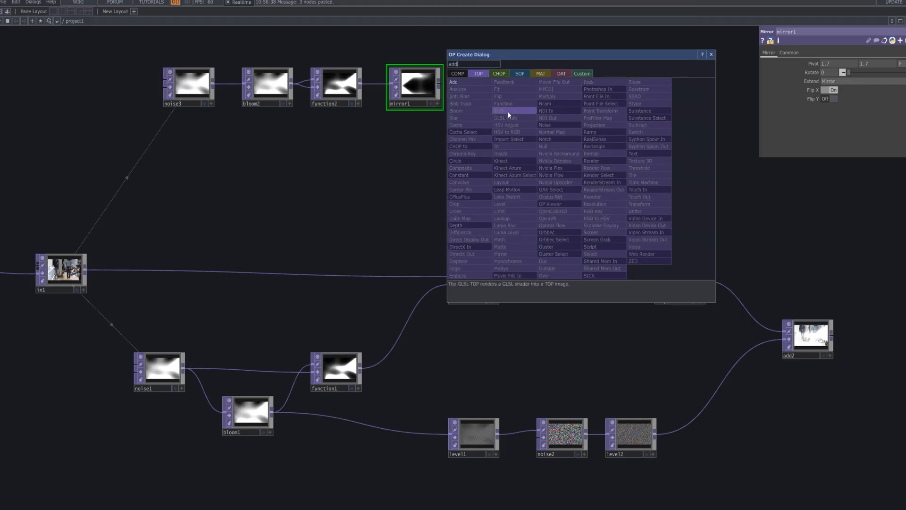
Create add3 blending mirror1 with moviefilein2 and connect it into comp1.
left_click(453, 82)
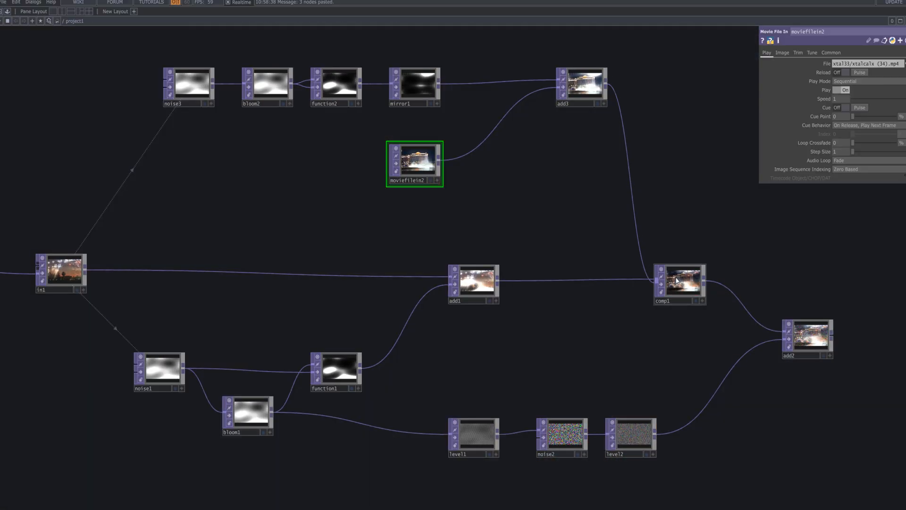
left_click(680, 283)
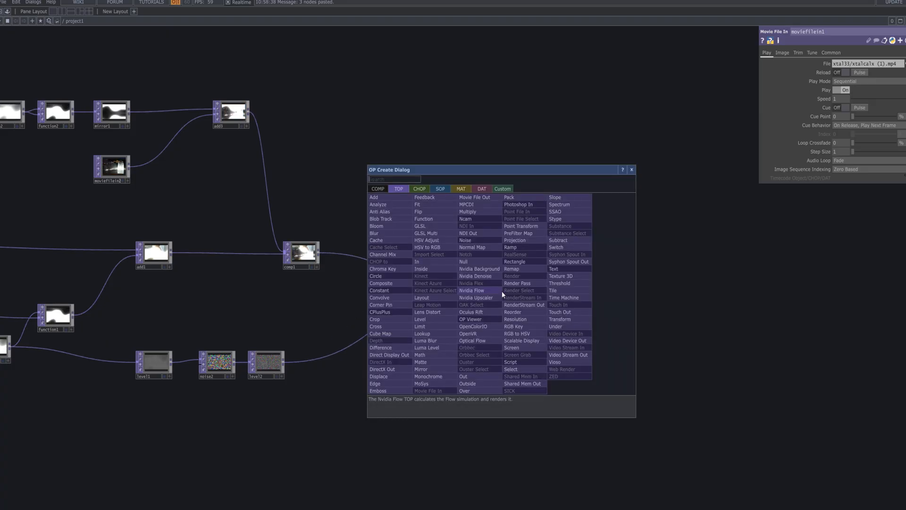
Append null1 after add2, followed by level3 with a raised gamma.
type("null")
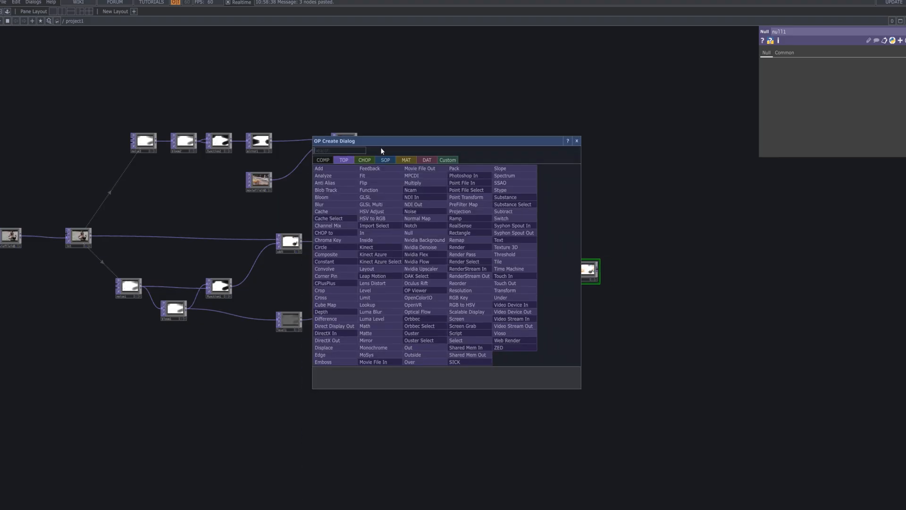
type("le")
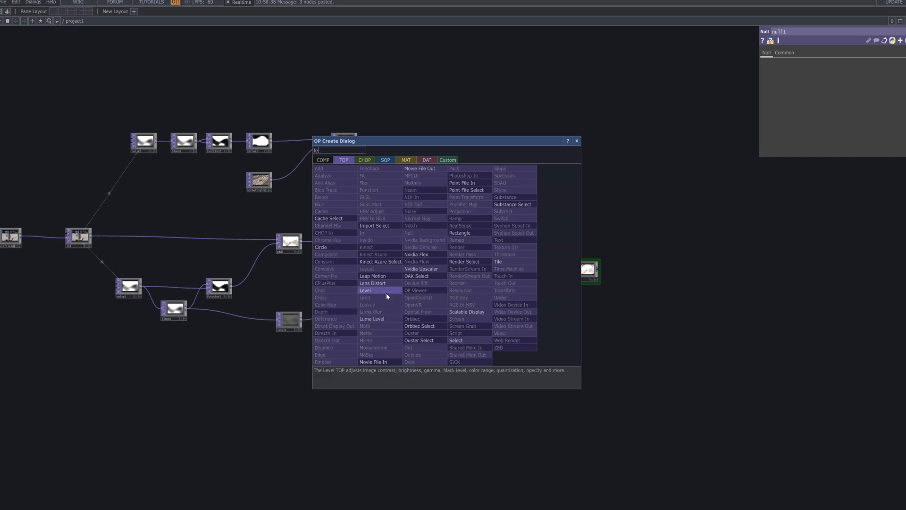
double_click(365, 290)
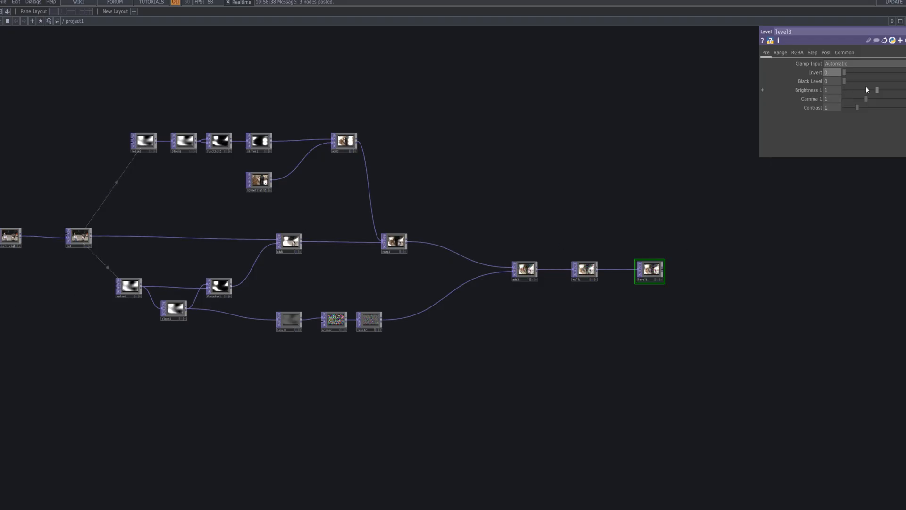
mouse_move(870, 100)
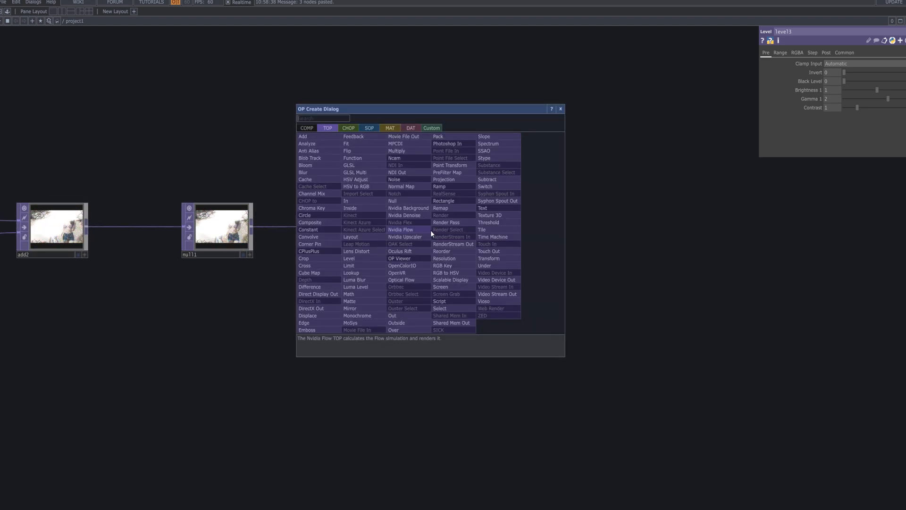
Extend level3 with res1 (high-quality resize on), out1 and moviefileout1.
type("red")
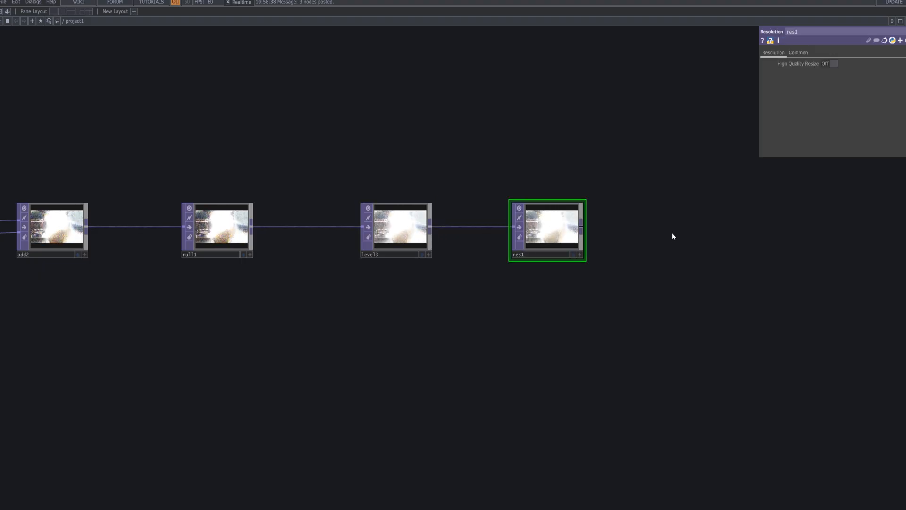
left_click(833, 64)
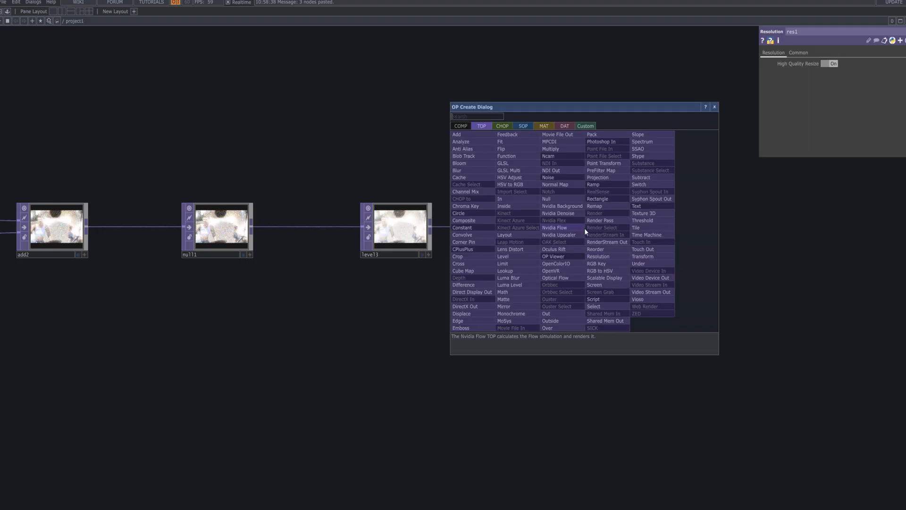
type("ou")
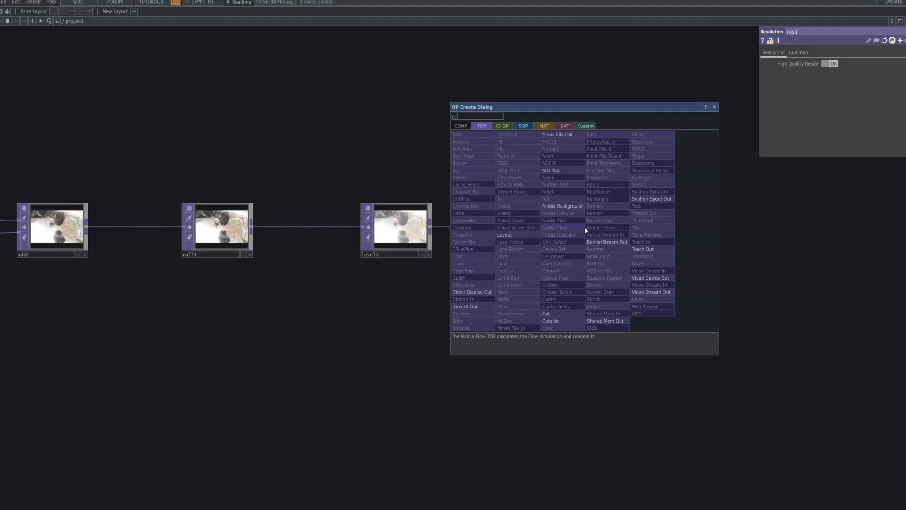
left_click(598, 256)
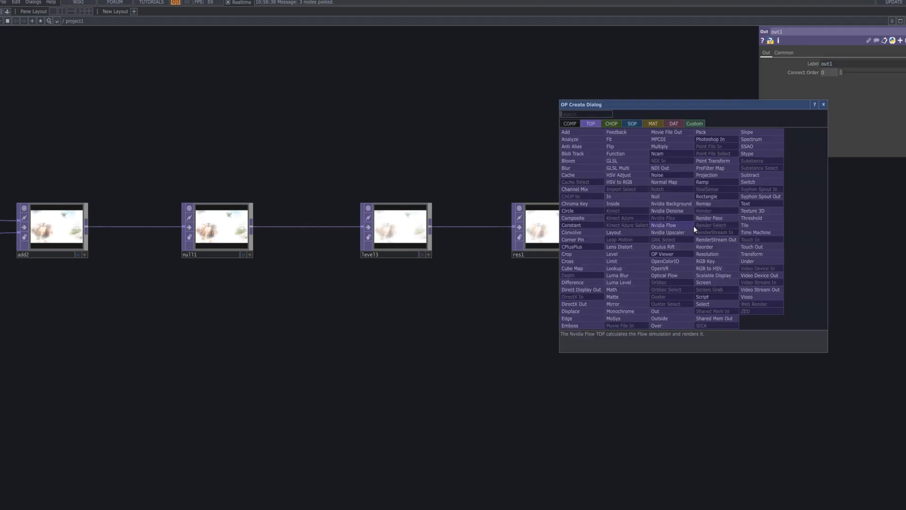
type("mo")
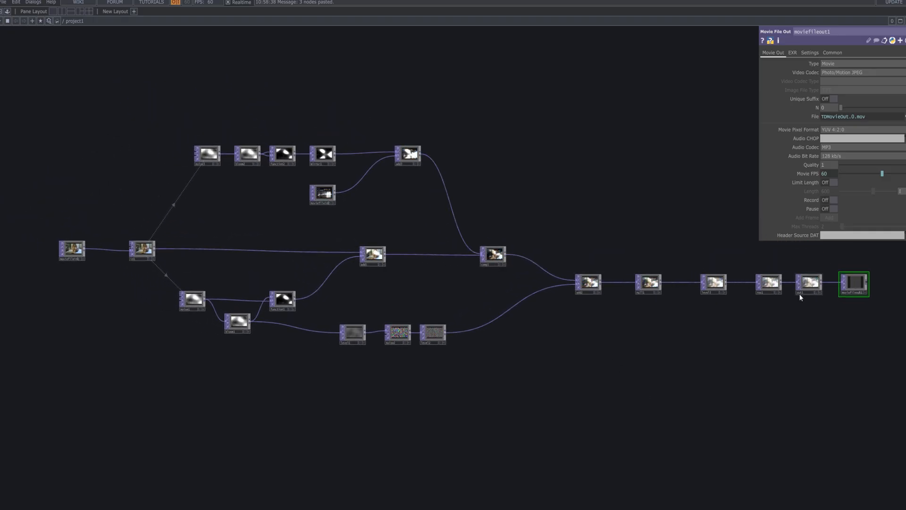
mouse_move(769, 284)
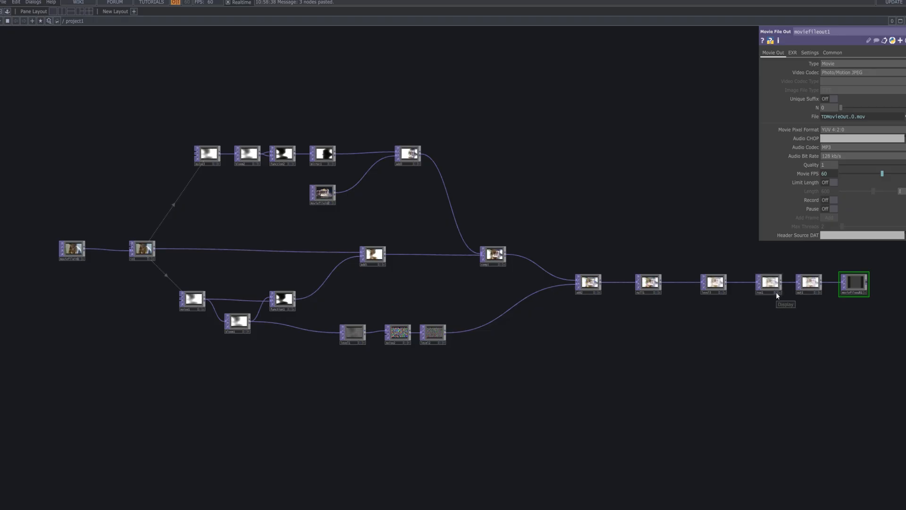